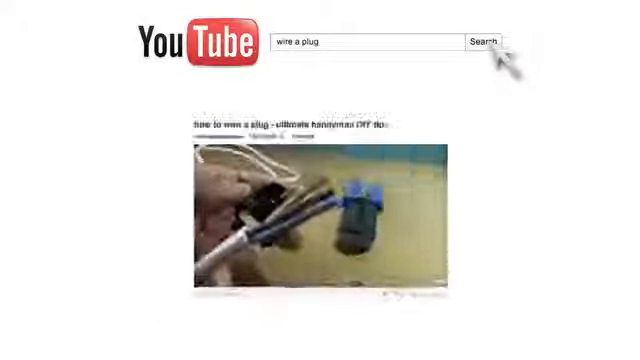
Step: Run the YouTube search for 'wire a plug' to list how-to-wire-a-plug videos
left_click(486, 42)
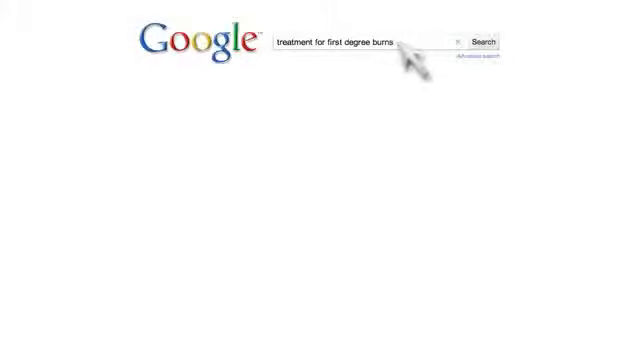
Step: Run the Google search for 'treatment for first degree burns' to list burn-care pages
left_click(484, 42)
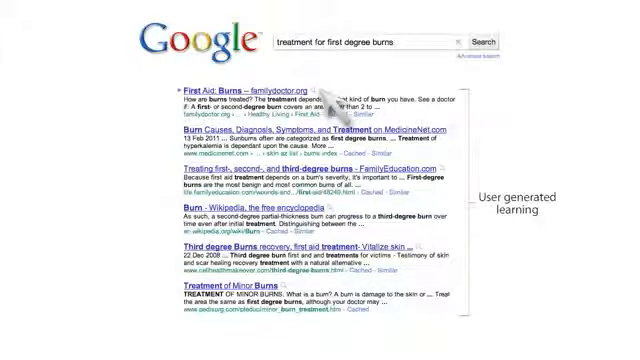